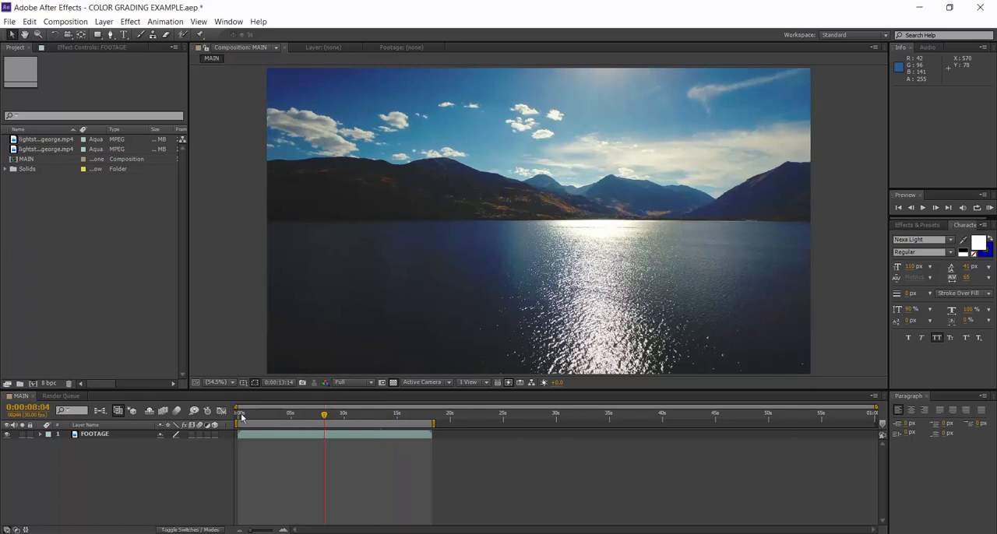
# - Play the raw lake clip through in Movies & TV and close the player
pyautogui.moveTo(325, 413); pyautogui.dragTo(282, 413)
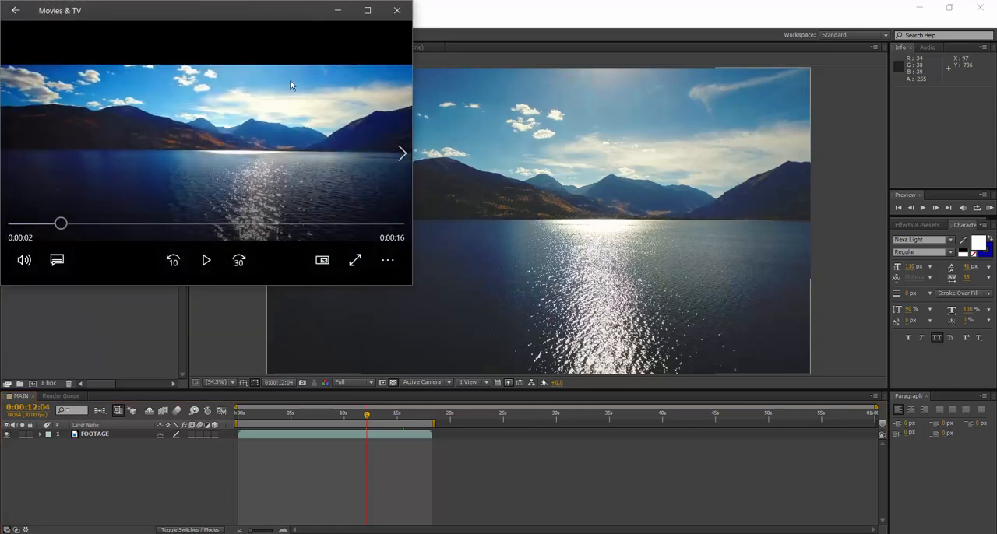
pyautogui.click(205, 261)
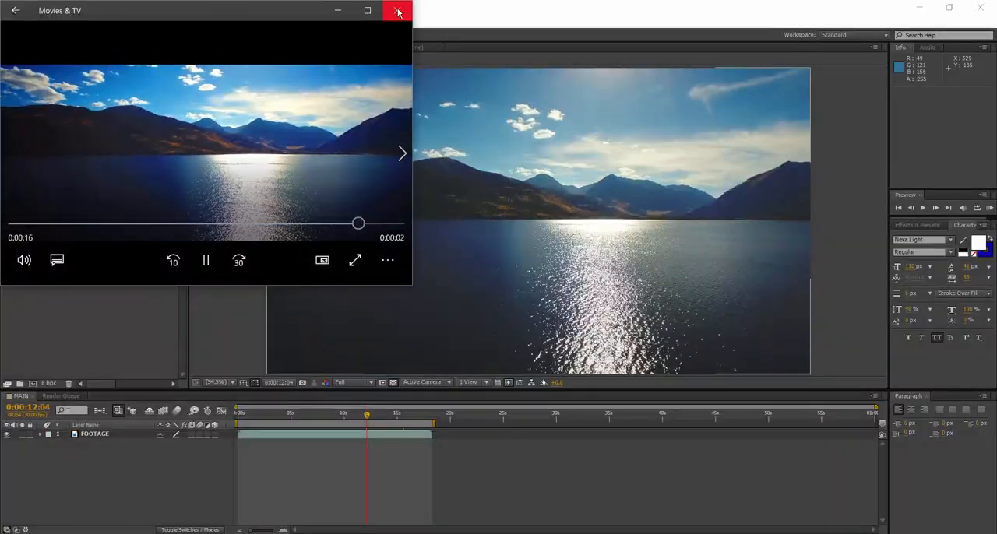
pyautogui.click(398, 11)
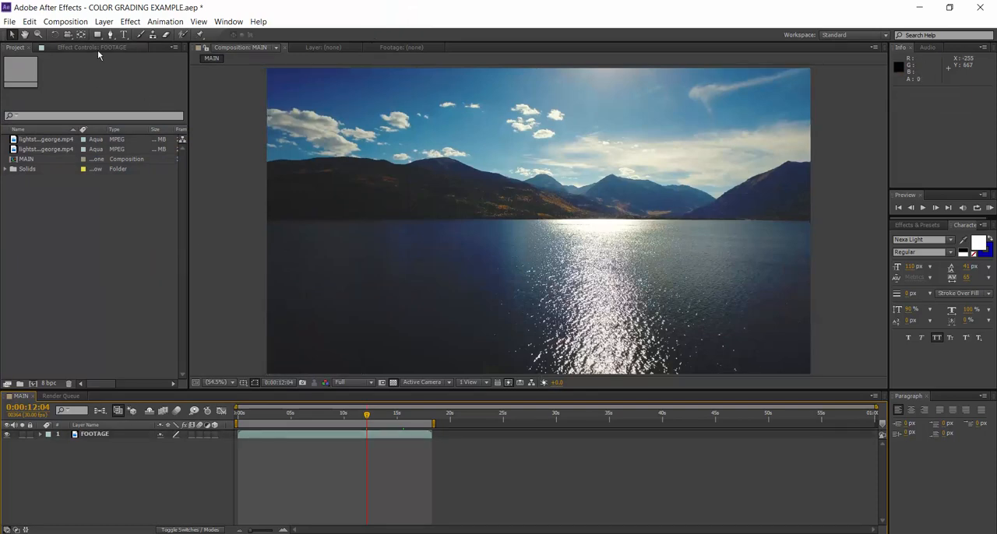
# - Create a new adjustment layer named ADJ. LAYER above the lake footage
pyautogui.click(103, 21)
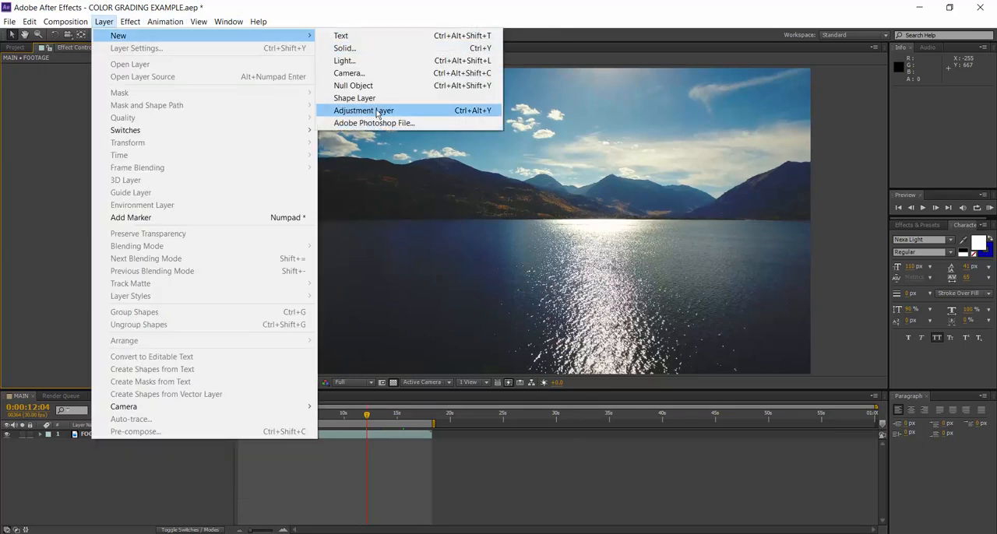
pyautogui.click(363, 110)
pyautogui.write('ADJ. LAYER')
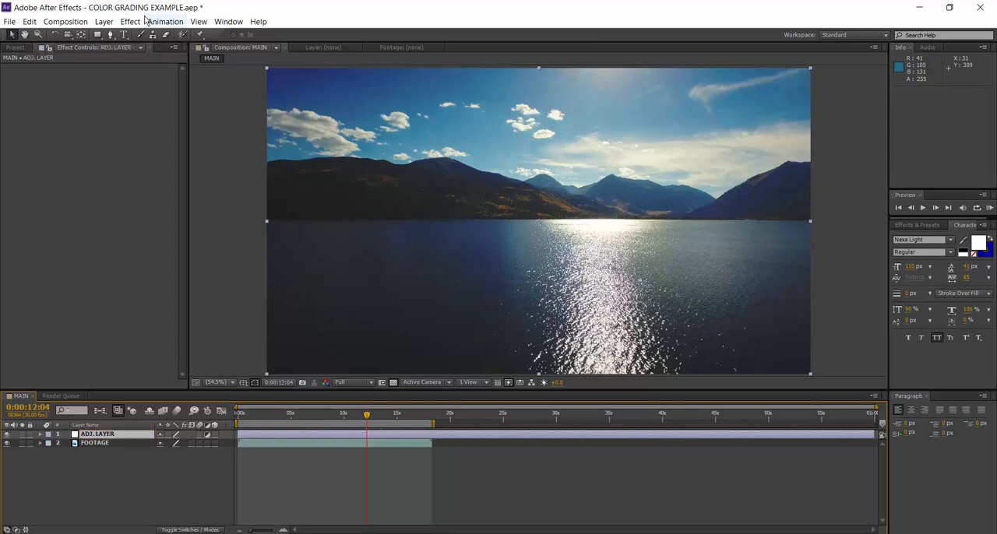
pyautogui.click(130, 21)
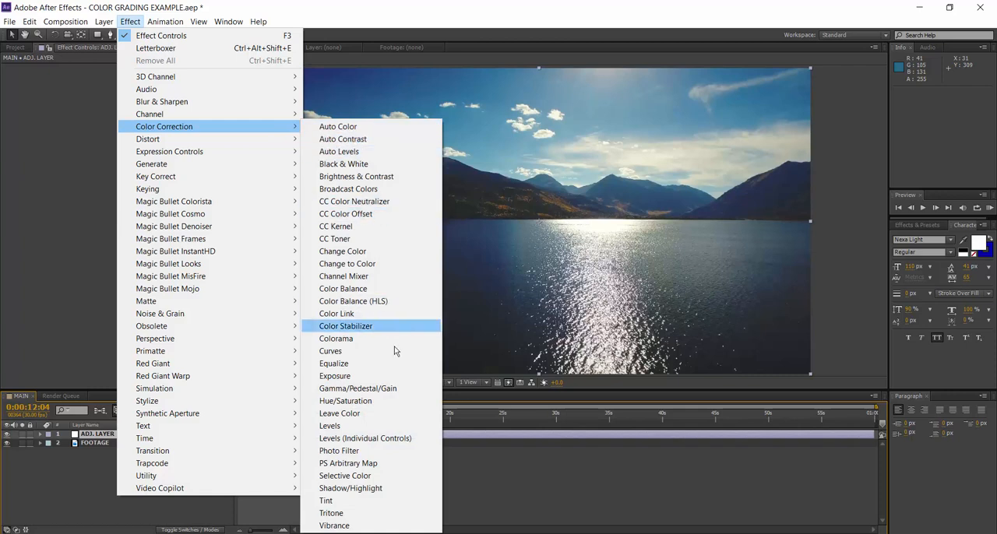
# - Apply Levels and step through the Red, Green and Blue channels, slightly darkening green midtones
pyautogui.click(329, 427)
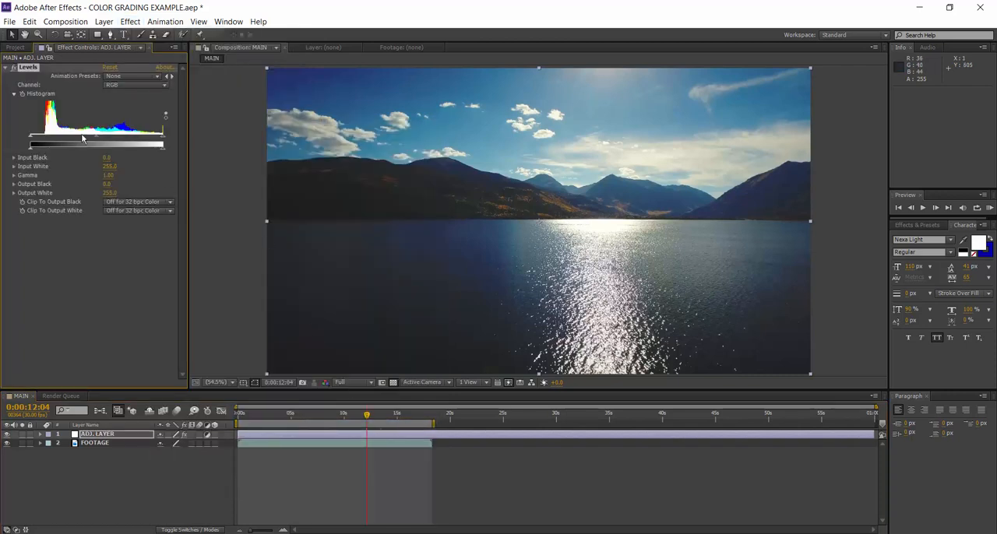
pyautogui.click(134, 84)
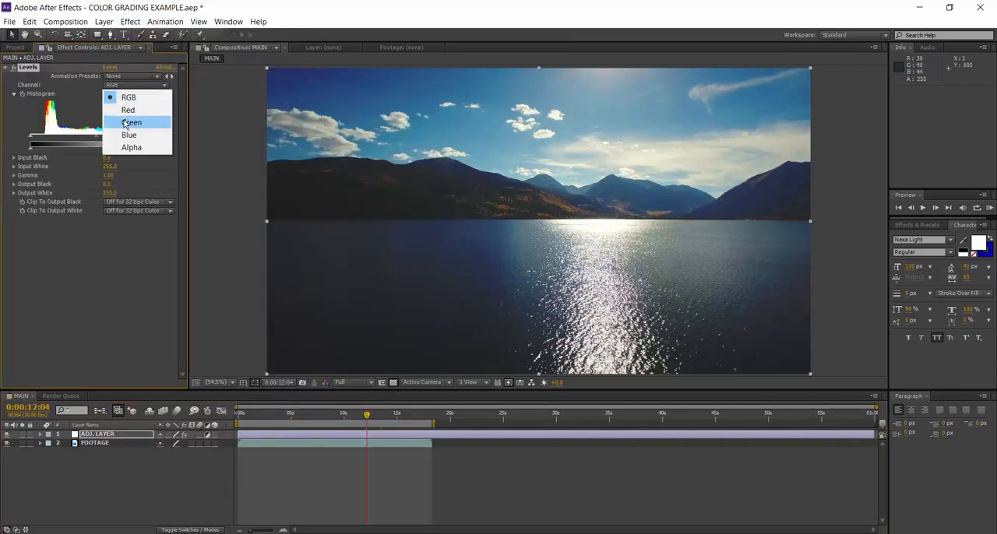
pyautogui.click(127, 109)
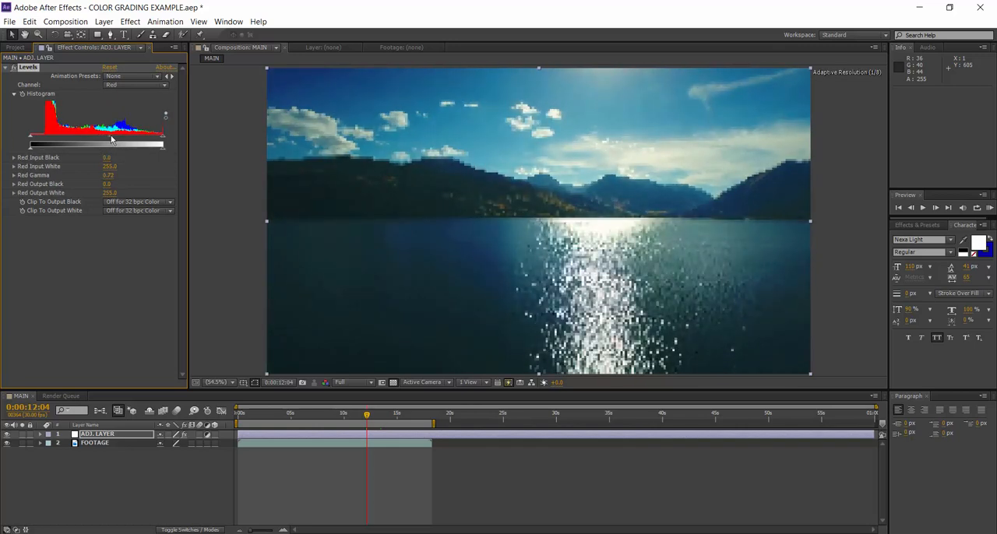
pyautogui.click(135, 84)
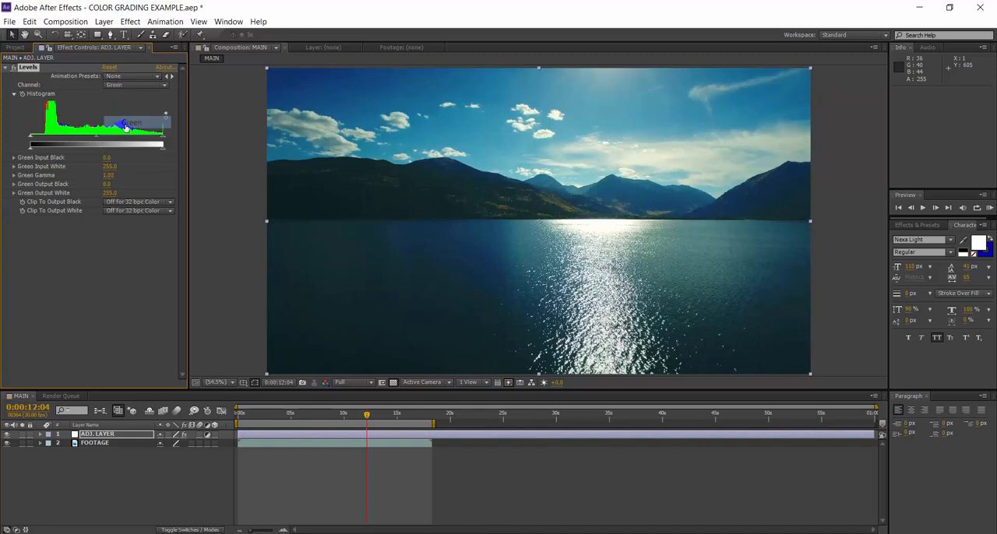
pyautogui.moveTo(124, 124); pyautogui.dragTo(111, 139)
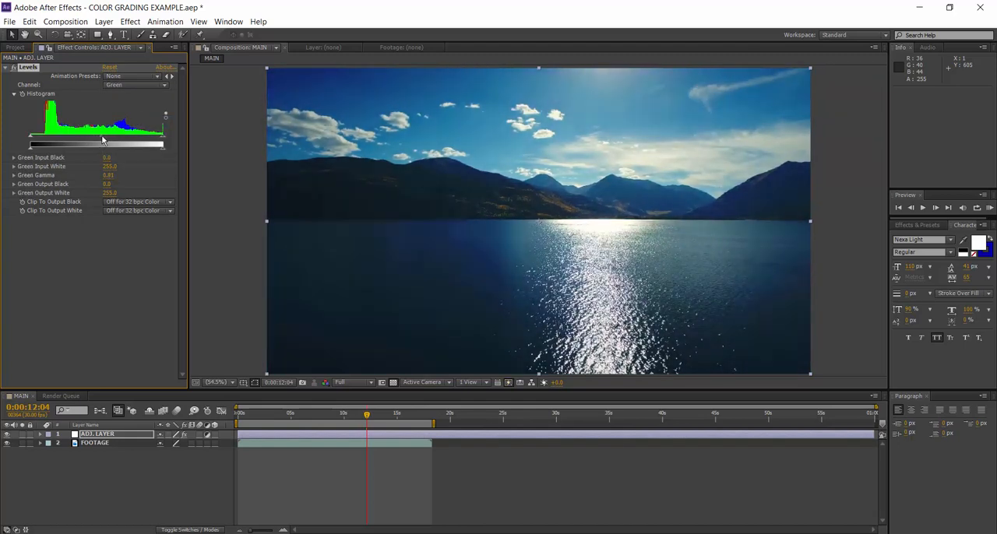
pyautogui.click(135, 84)
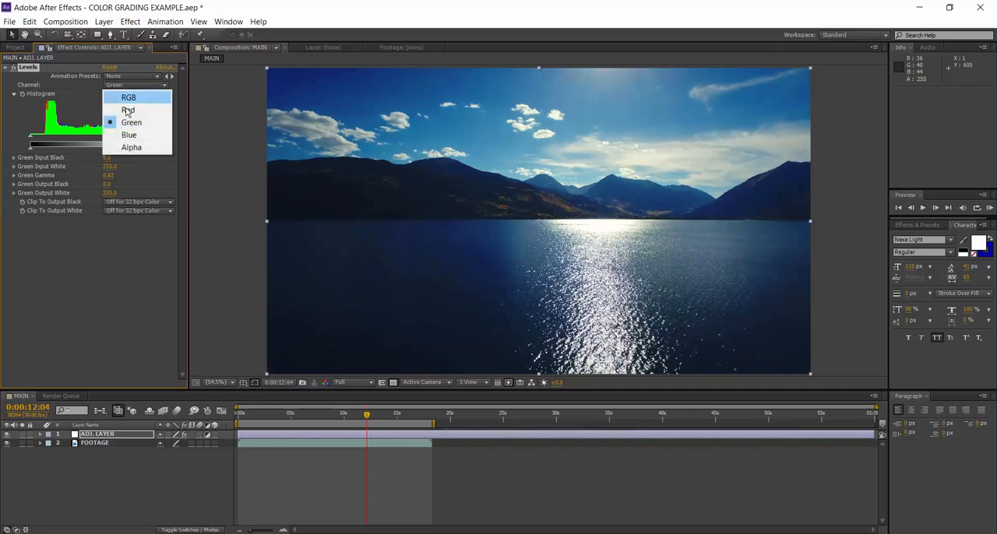
pyautogui.click(128, 134)
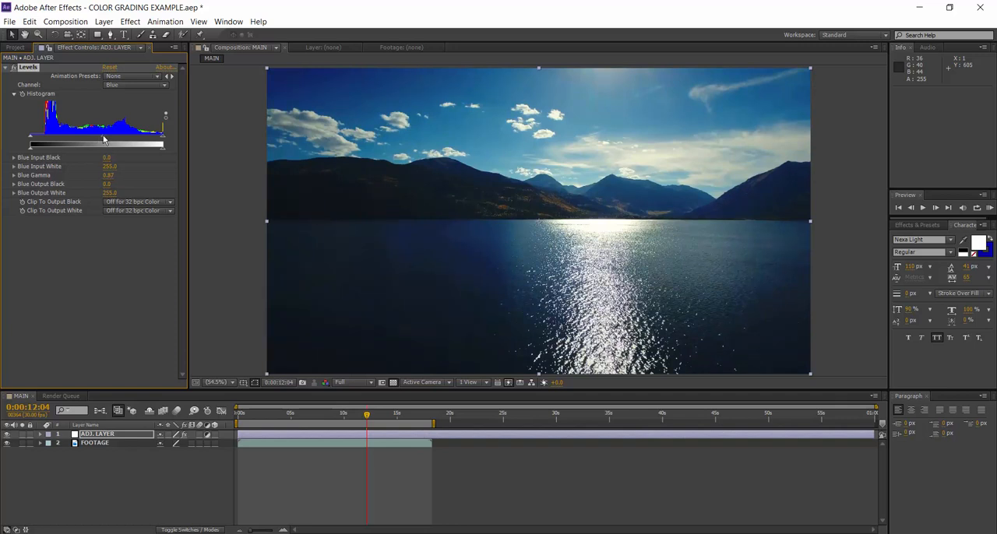
# - Return Levels to RGB, then nudge the Alpha channel's gamma
pyautogui.click(135, 85)
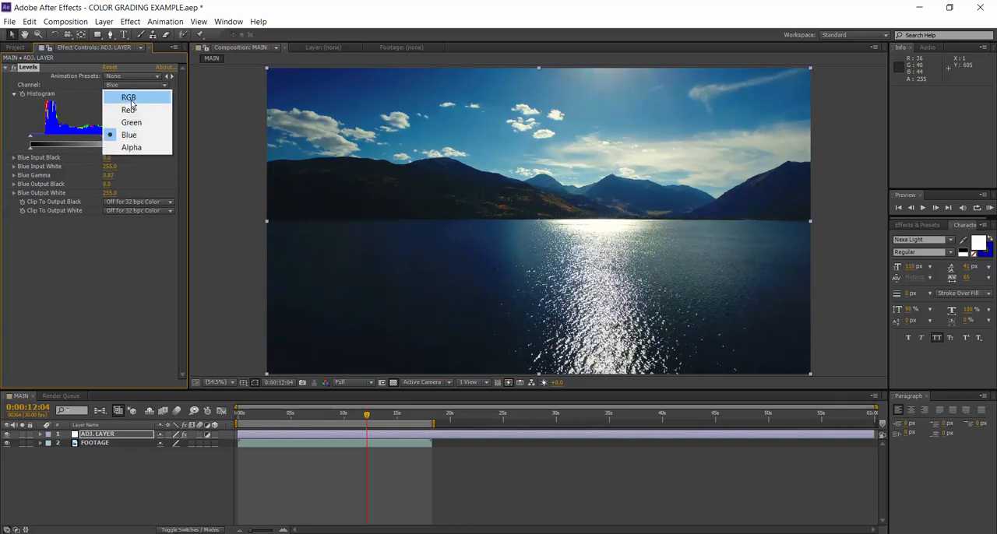
pyautogui.click(129, 97)
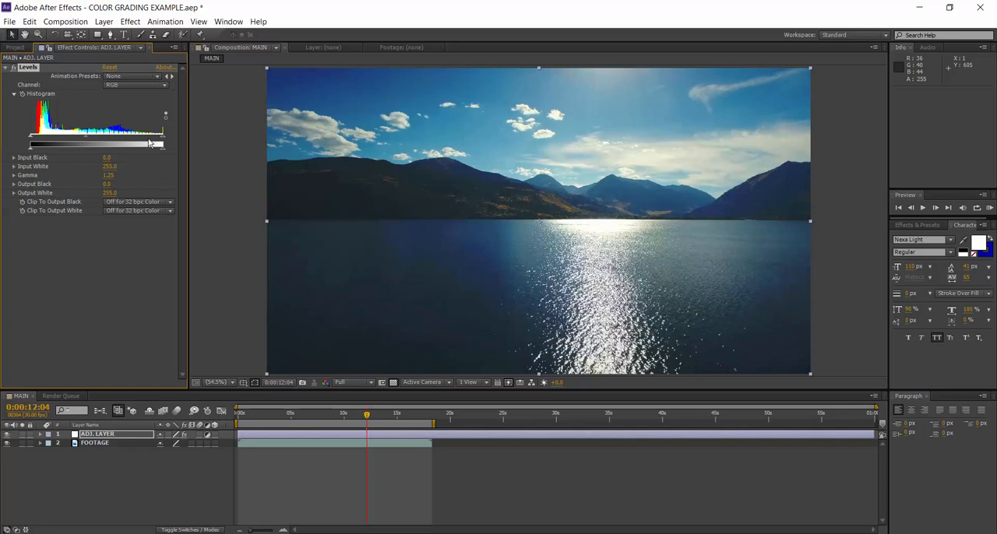
pyautogui.click(134, 84)
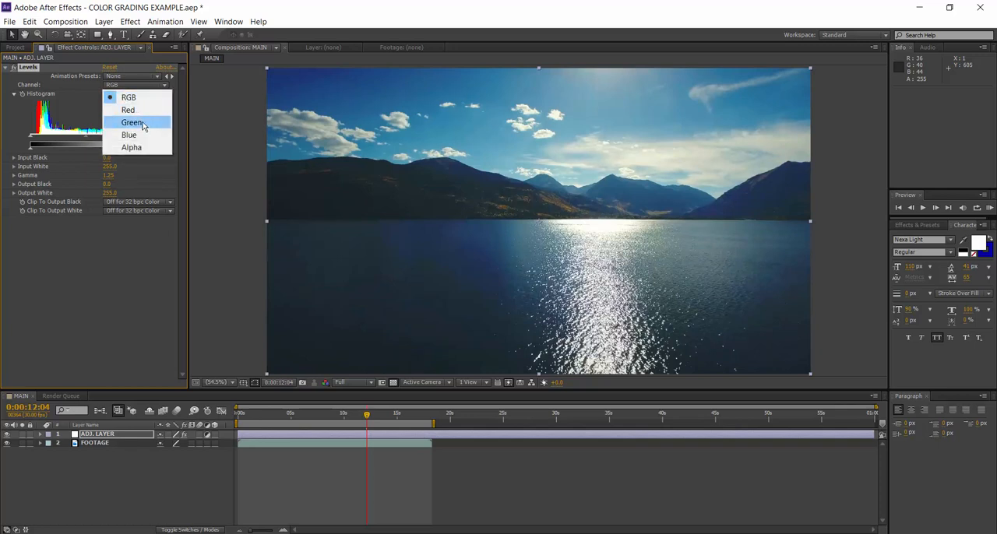
pyautogui.click(130, 147)
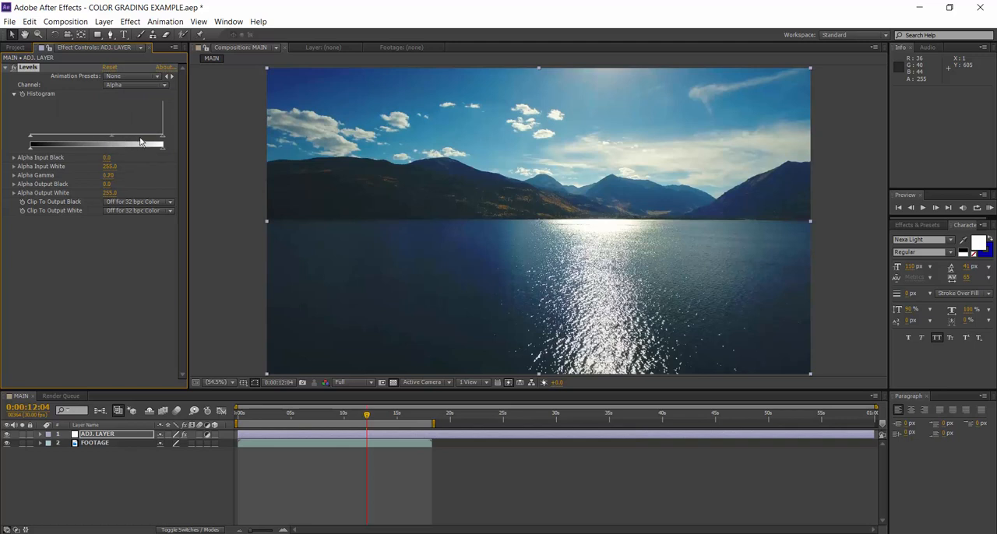
pyautogui.moveTo(140, 140); pyautogui.dragTo(93, 140)
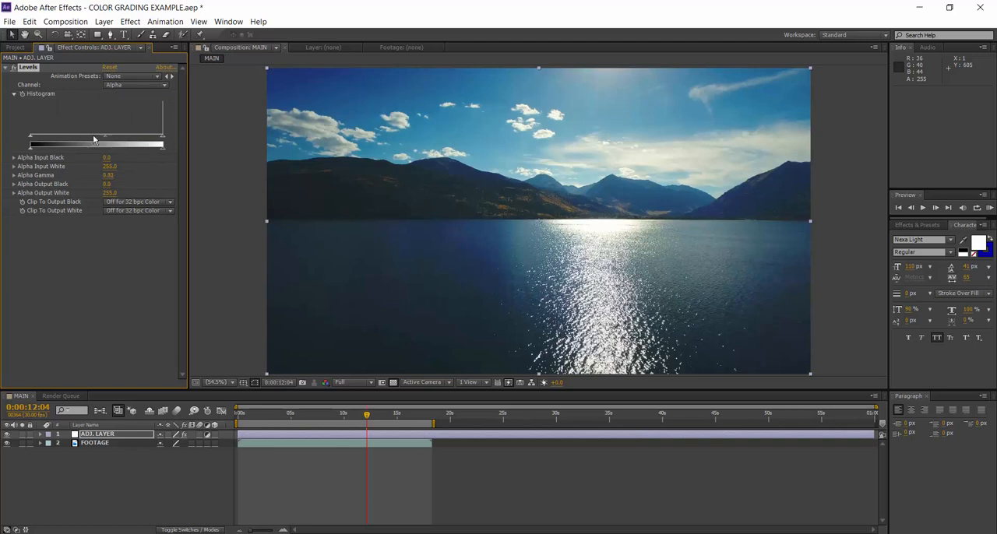
pyautogui.click(134, 84)
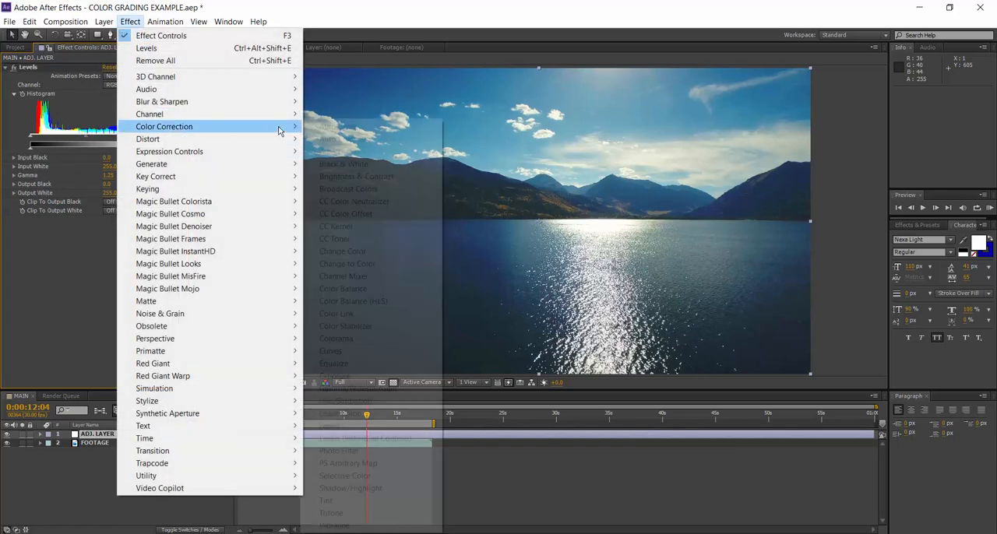
pyautogui.moveTo(357, 401)
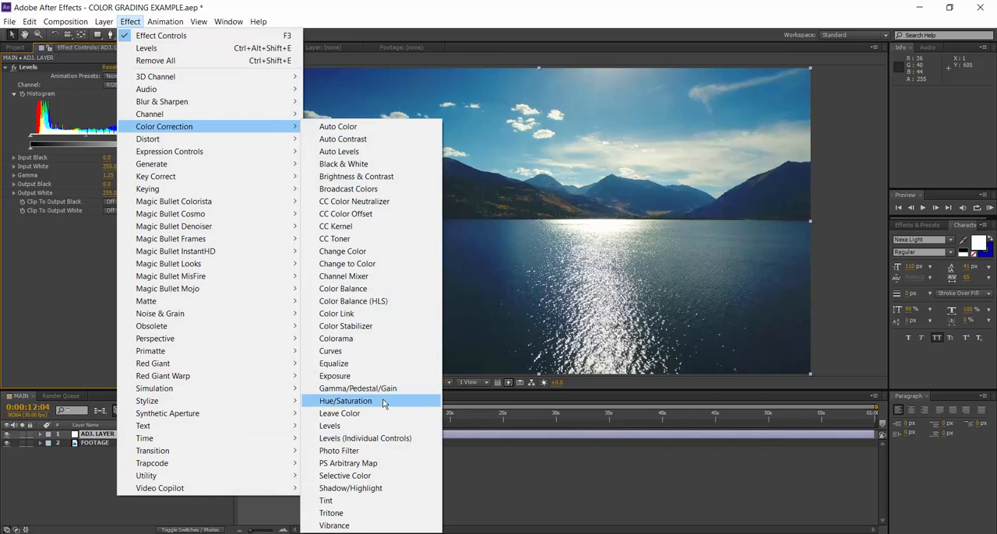
# - Apply Hue/Saturation and rotate the Master Hue dial to about +351° for a teal tint
pyautogui.click(344, 400)
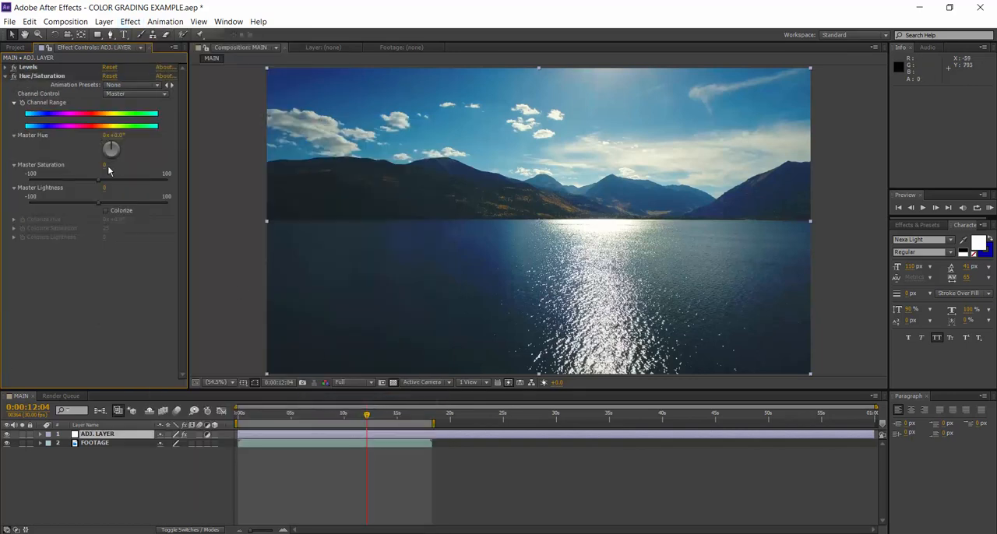
pyautogui.moveTo(113, 149); pyautogui.dragTo(115, 147)
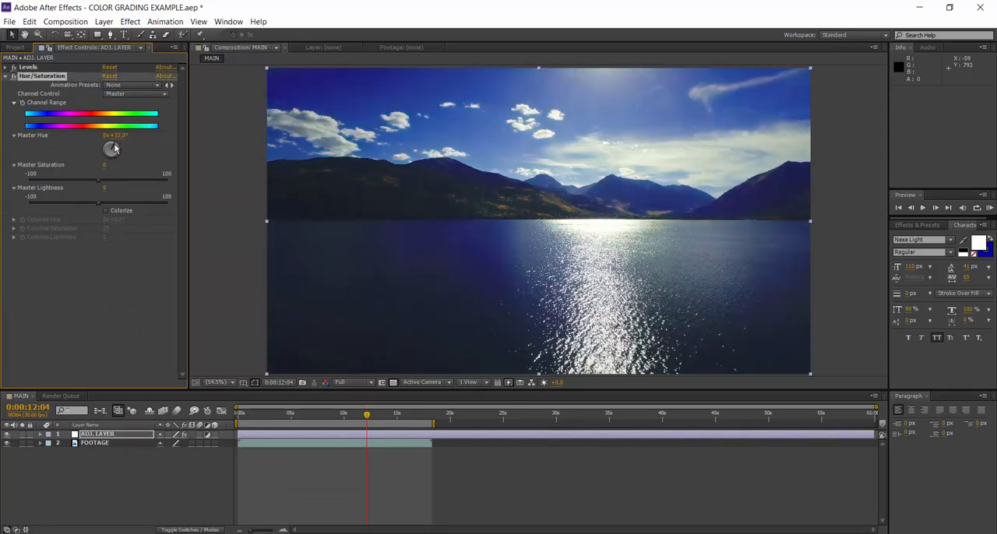
pyautogui.moveTo(115, 148); pyautogui.dragTo(111, 150)
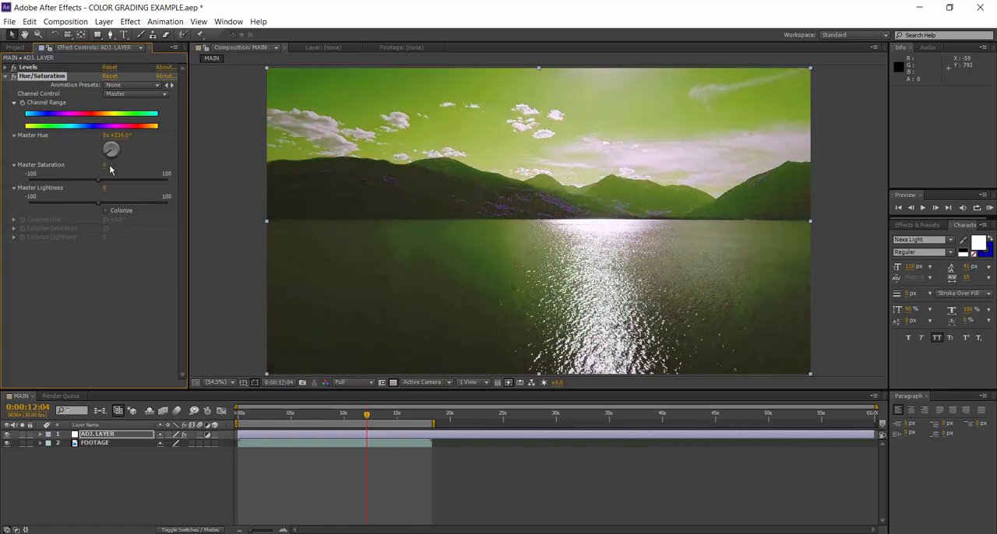
pyautogui.moveTo(112, 151); pyautogui.dragTo(111, 144)
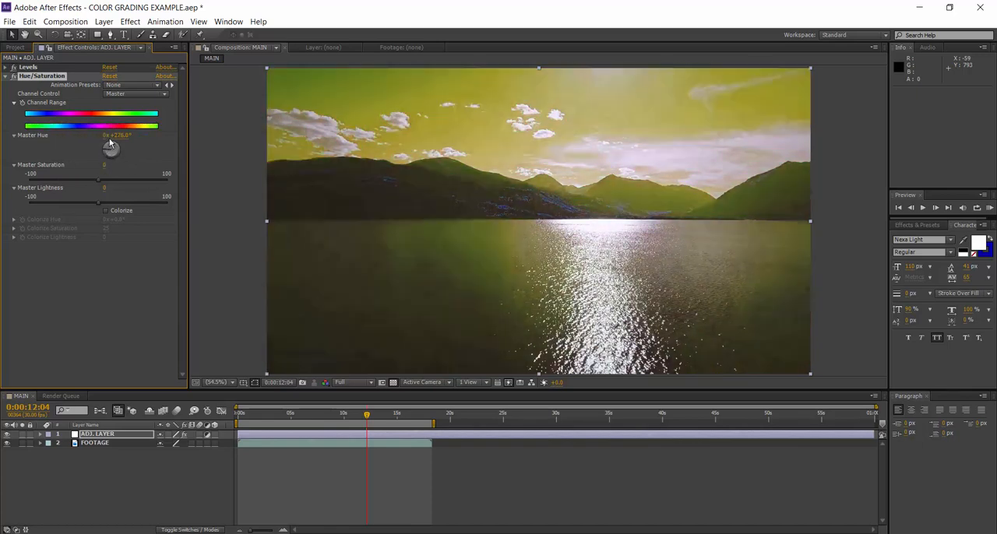
pyautogui.moveTo(113, 135); pyautogui.dragTo(109, 135)
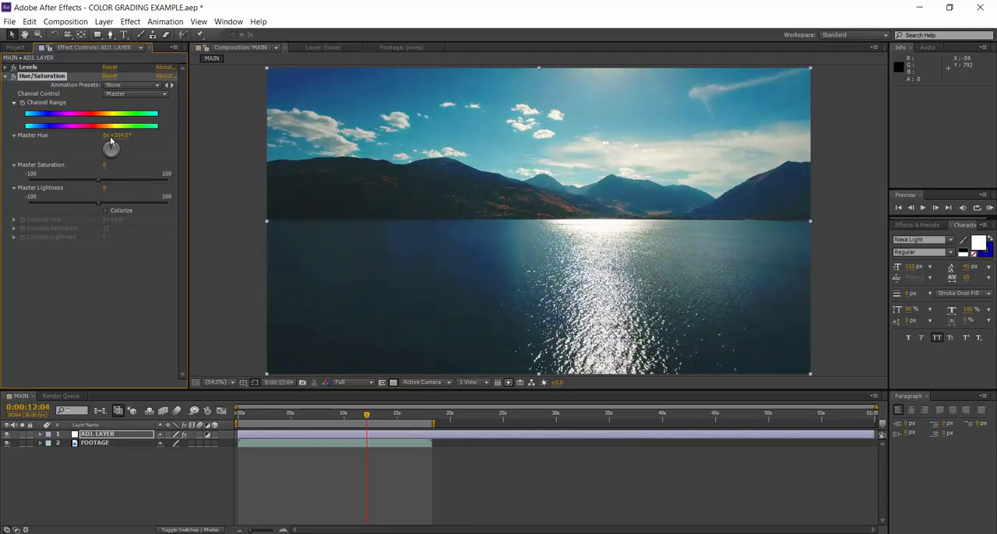
pyautogui.moveTo(112, 148); pyautogui.dragTo(111, 149)
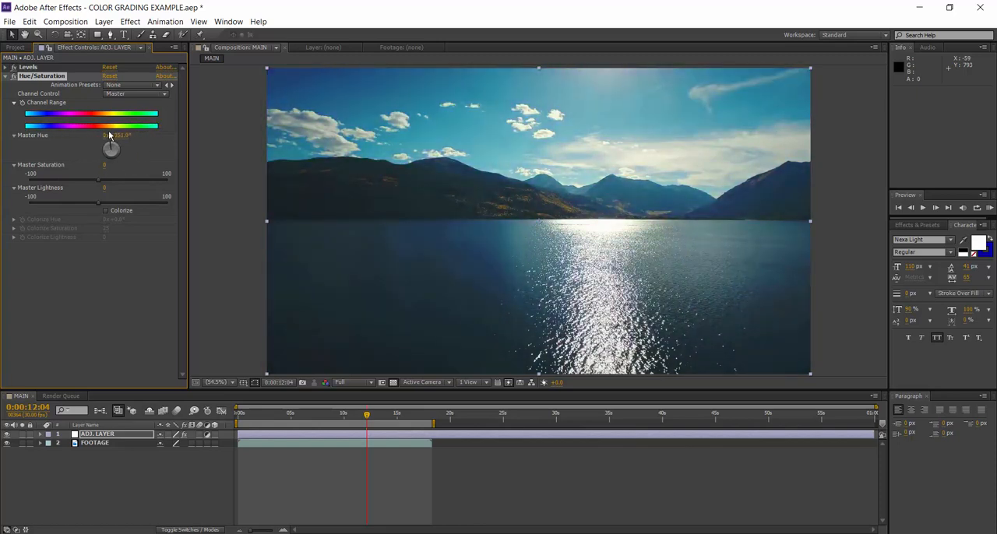
pyautogui.moveTo(105, 135); pyautogui.dragTo(109, 135)
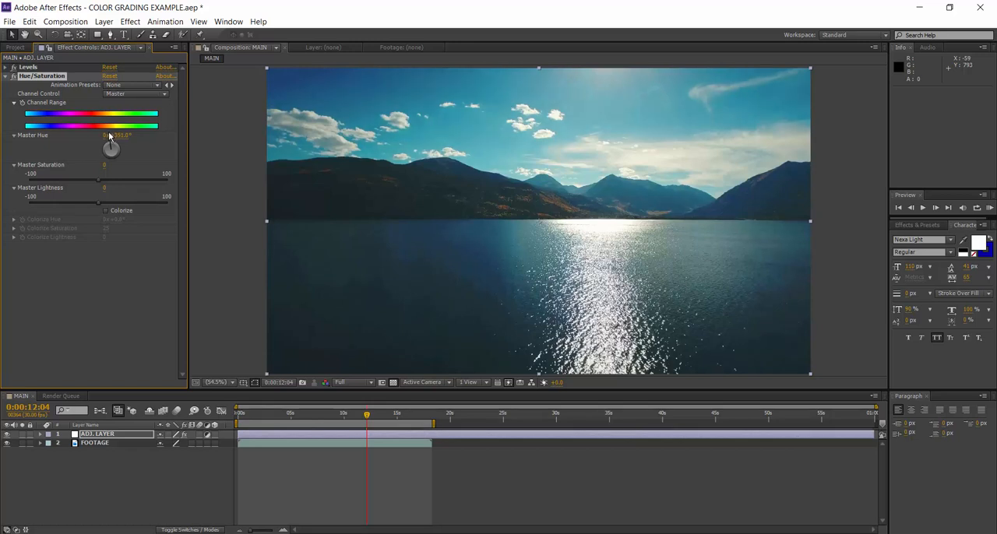
pyautogui.moveTo(111, 146); pyautogui.dragTo(111, 150)
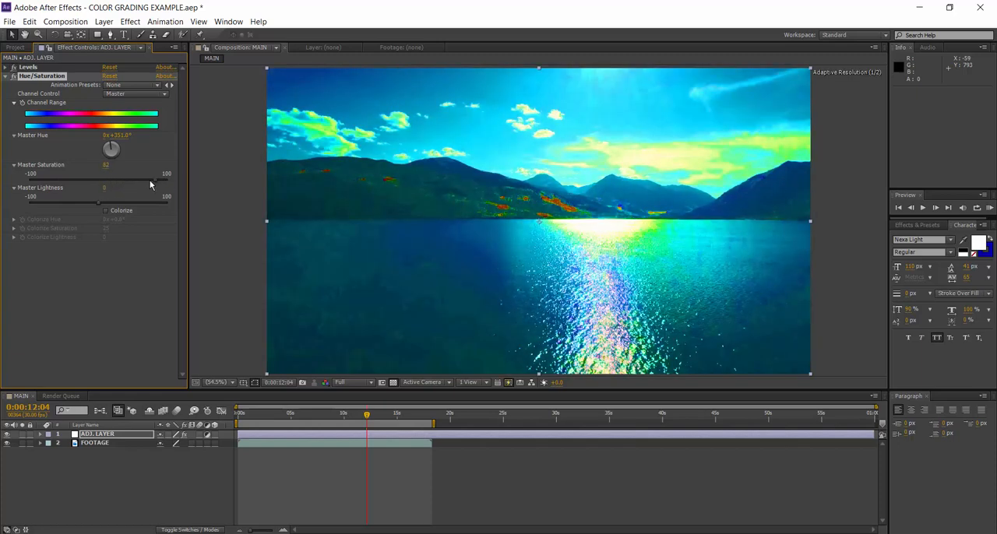
# - Set Master Saturation to 16 and Master Lightness to -8, then collapse Hue/Saturation
pyautogui.moveTo(164, 180); pyautogui.dragTo(116, 181)
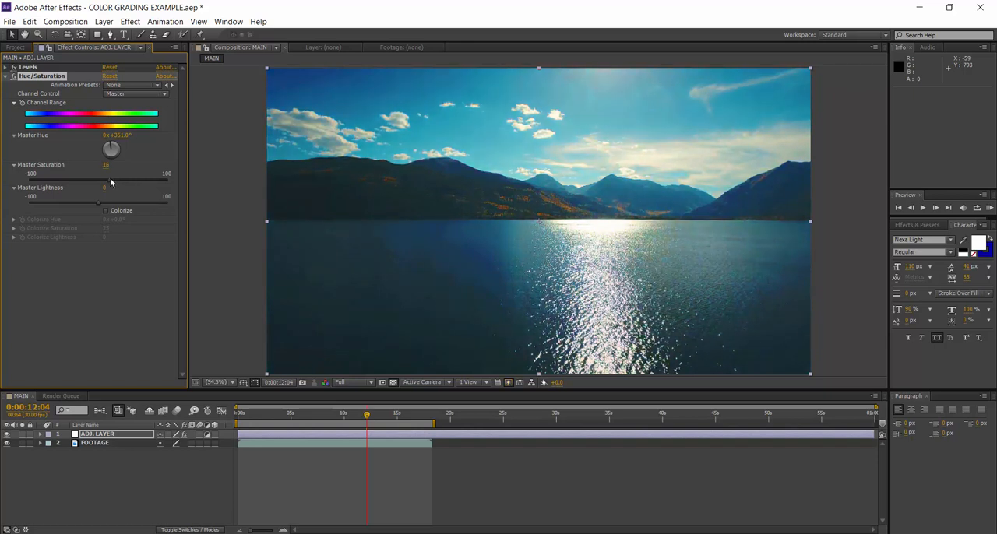
pyautogui.moveTo(96, 208)
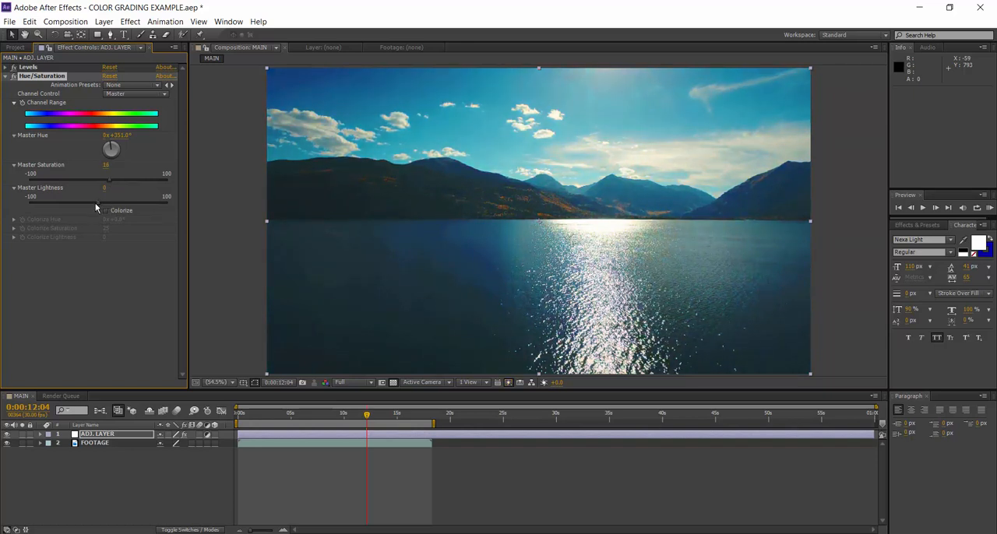
pyautogui.moveTo(108, 179); pyautogui.dragTo(90, 179)
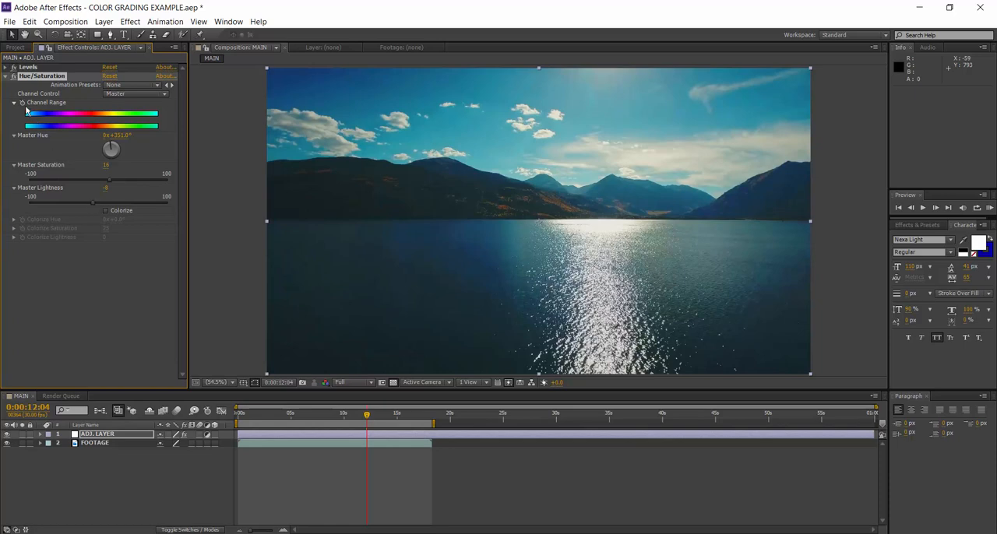
pyautogui.click(6, 75)
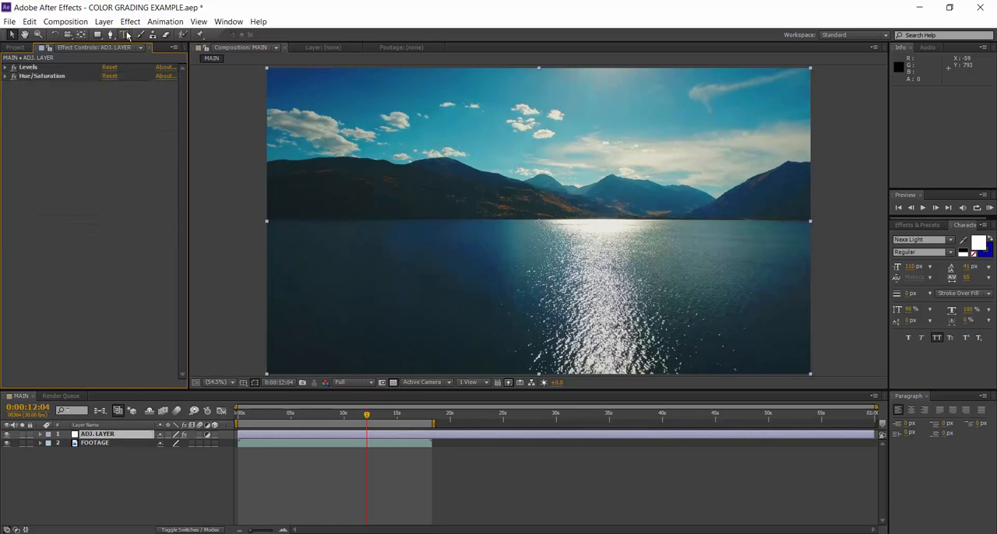
# - Add Brightness & Contrast with brightness slightly lowered and contrast around 7
pyautogui.click(130, 21)
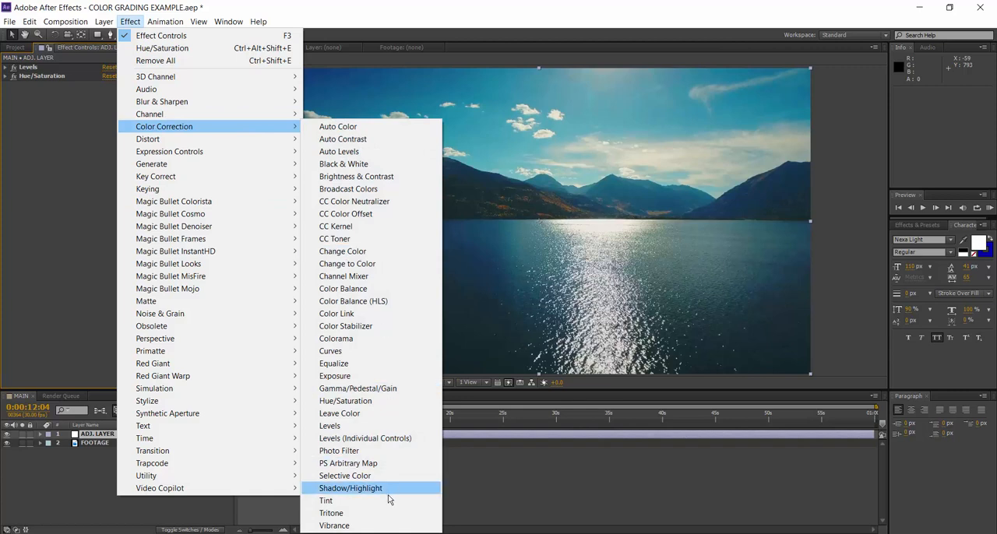
pyautogui.moveTo(411, 186)
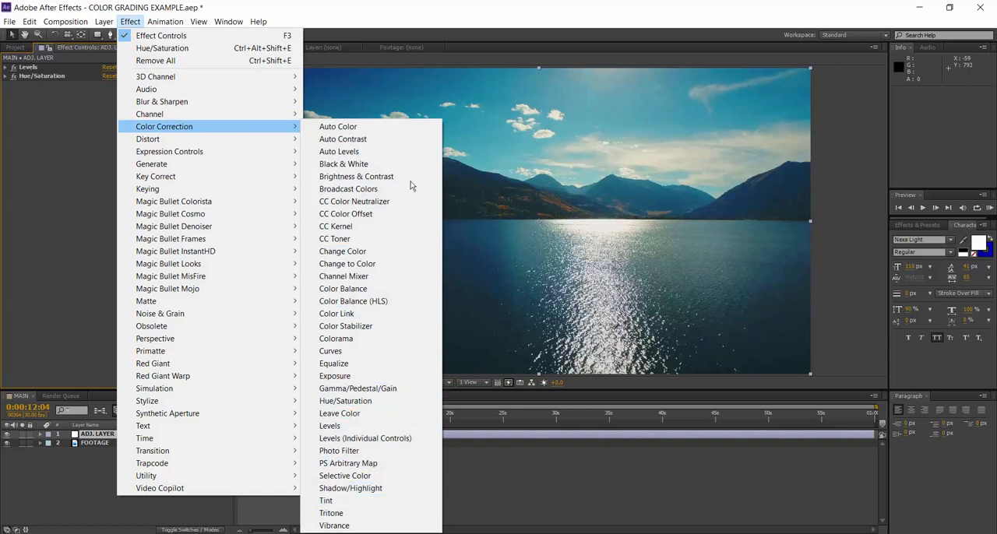
pyautogui.click(356, 176)
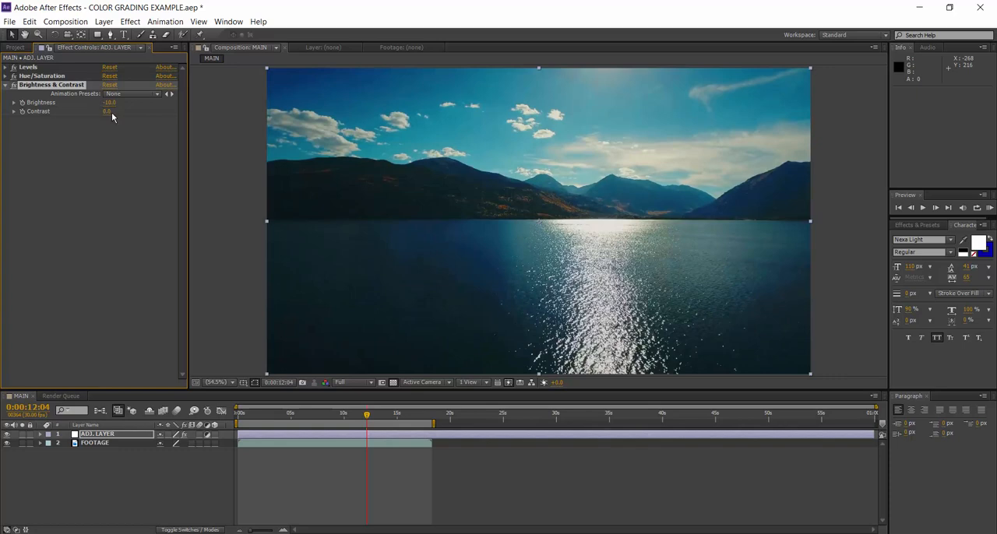
pyautogui.moveTo(107, 112); pyautogui.dragTo(117, 112)
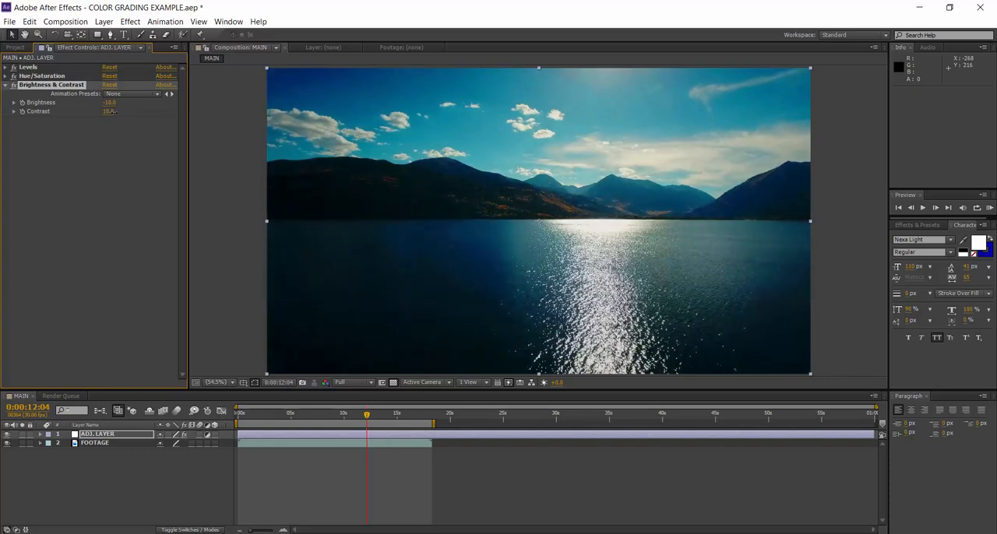
pyautogui.moveTo(107, 111); pyautogui.dragTo(162, 111)
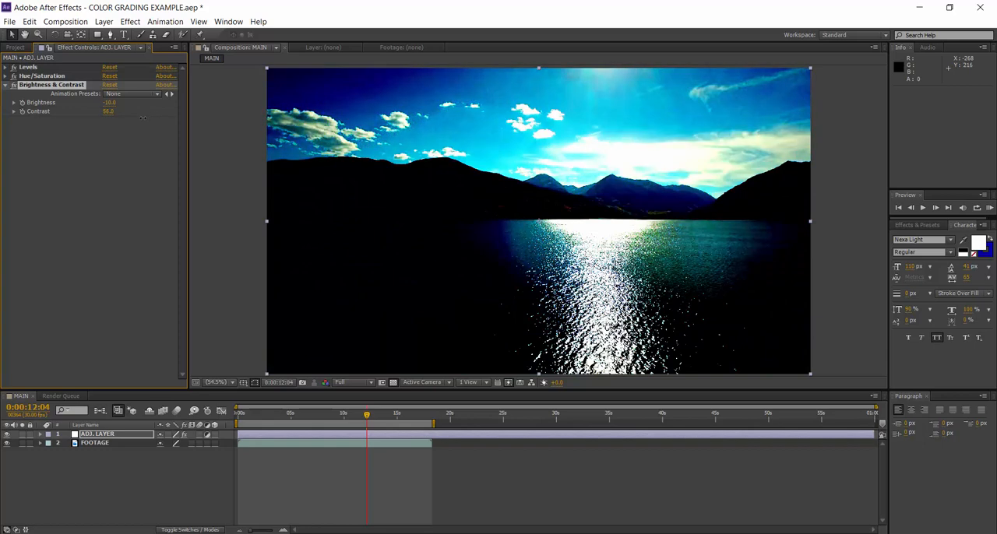
pyautogui.moveTo(107, 111); pyautogui.dragTo(117, 111)
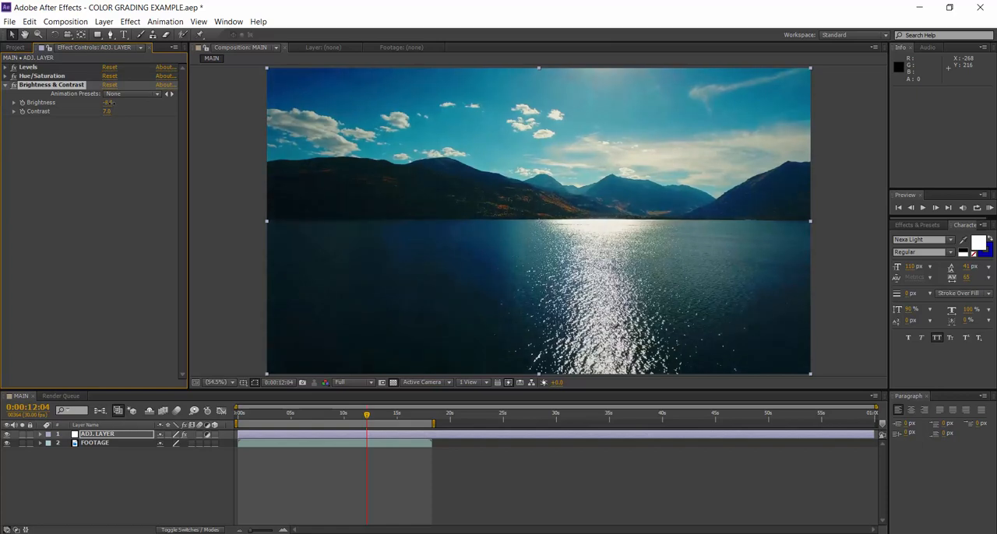
pyautogui.click(6, 84)
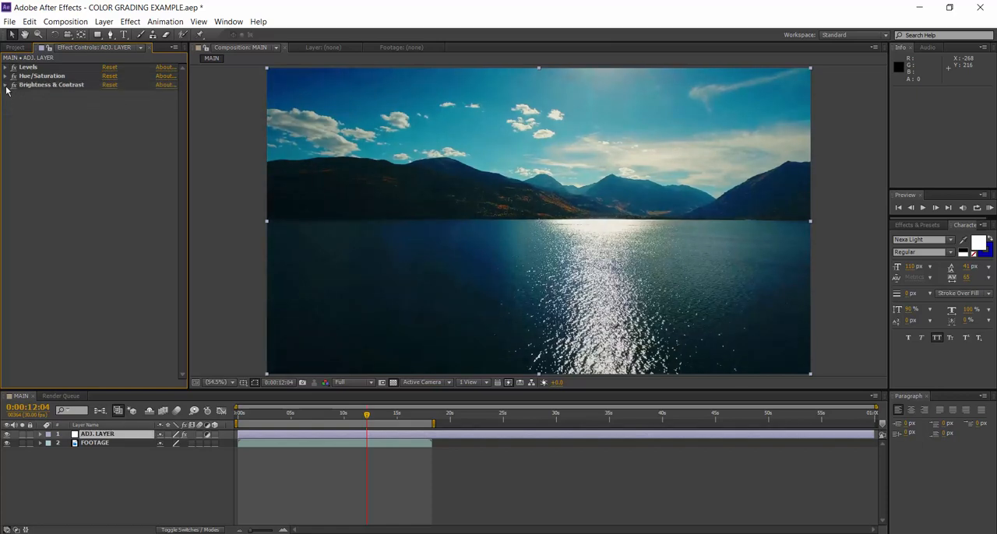
# - Add Vibrance with vibrance at 7.0 and saturation at -3.0
pyautogui.click(130, 21)
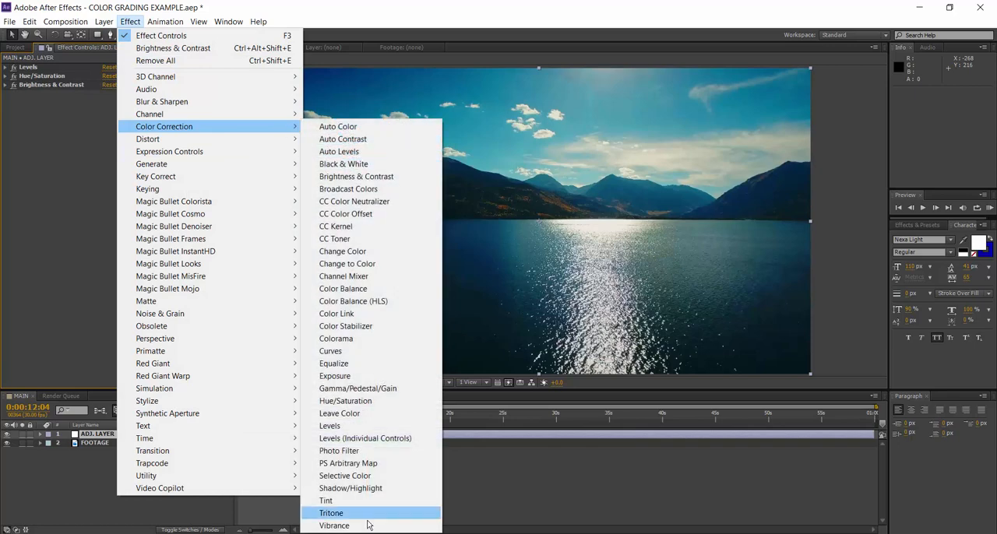
pyautogui.click(334, 525)
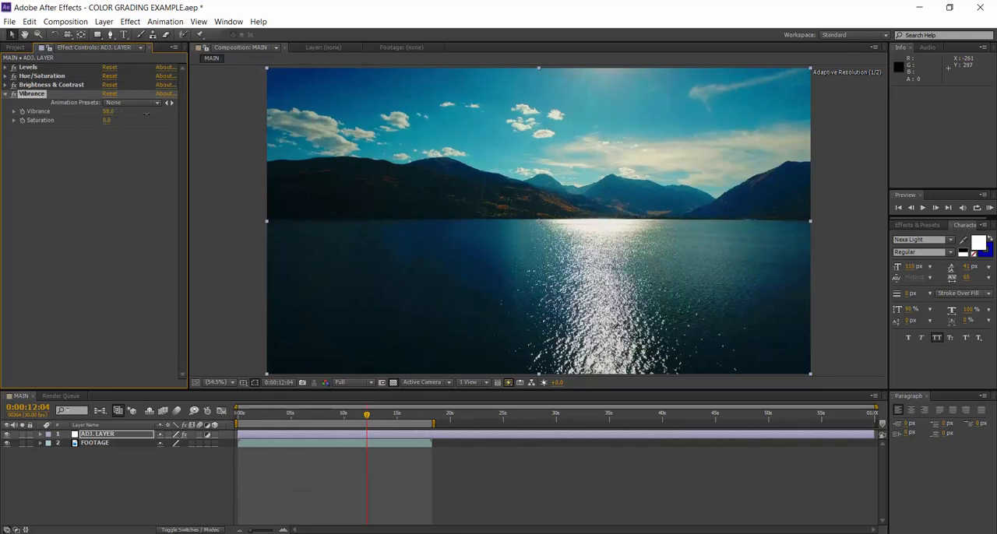
pyautogui.moveTo(108, 110); pyautogui.dragTo(108, 111)
pyautogui.write('7')
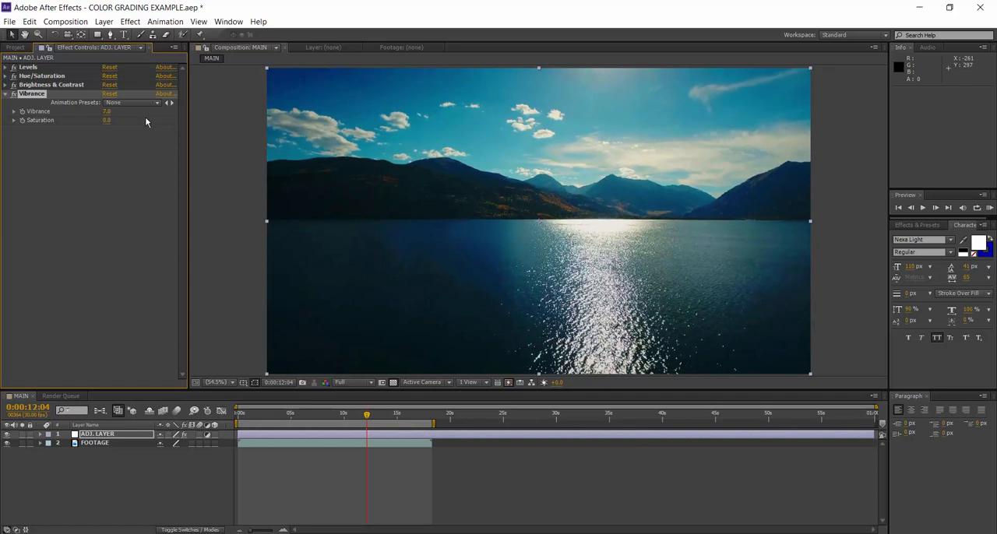
pyautogui.moveTo(107, 119); pyautogui.dragTo(129, 120)
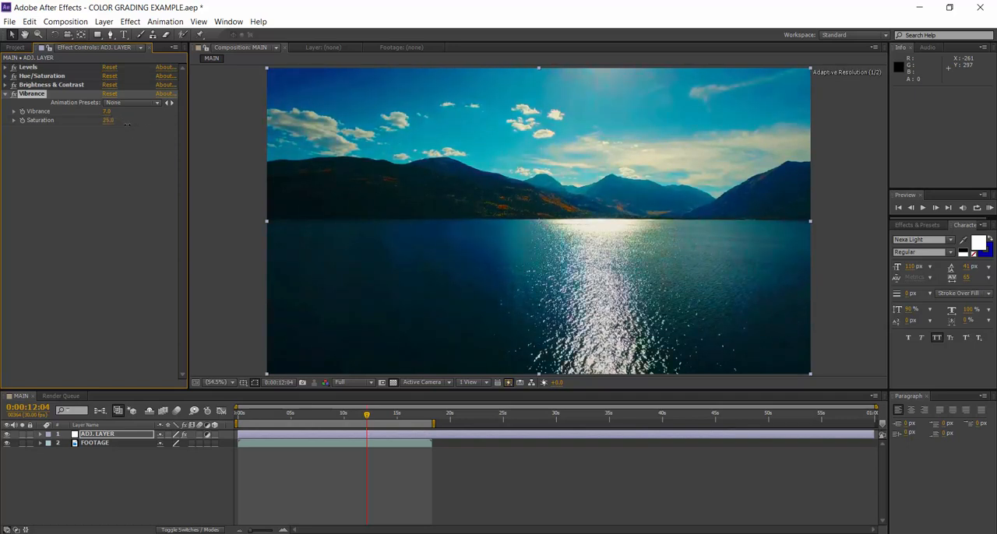
pyautogui.moveTo(113, 120); pyautogui.dragTo(109, 120)
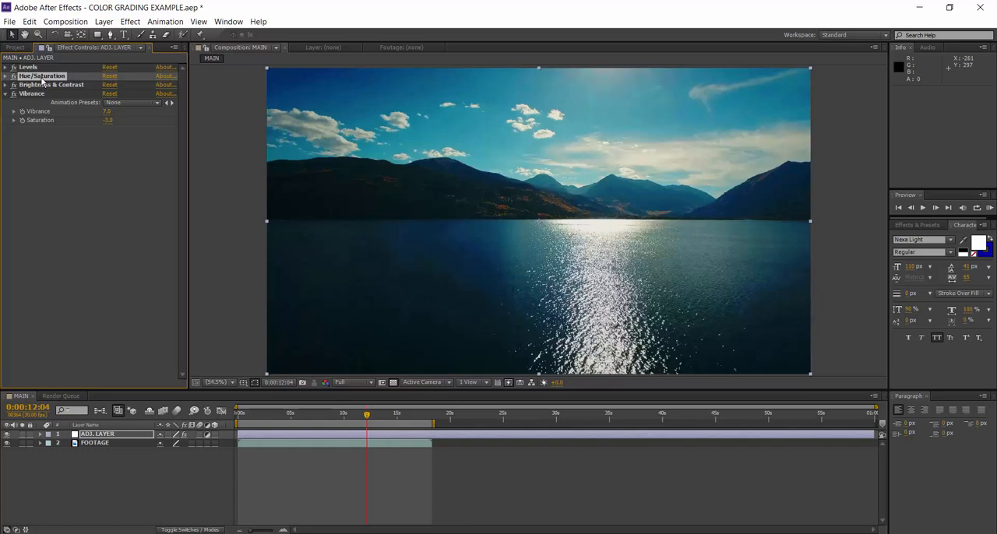
pyautogui.click(6, 94)
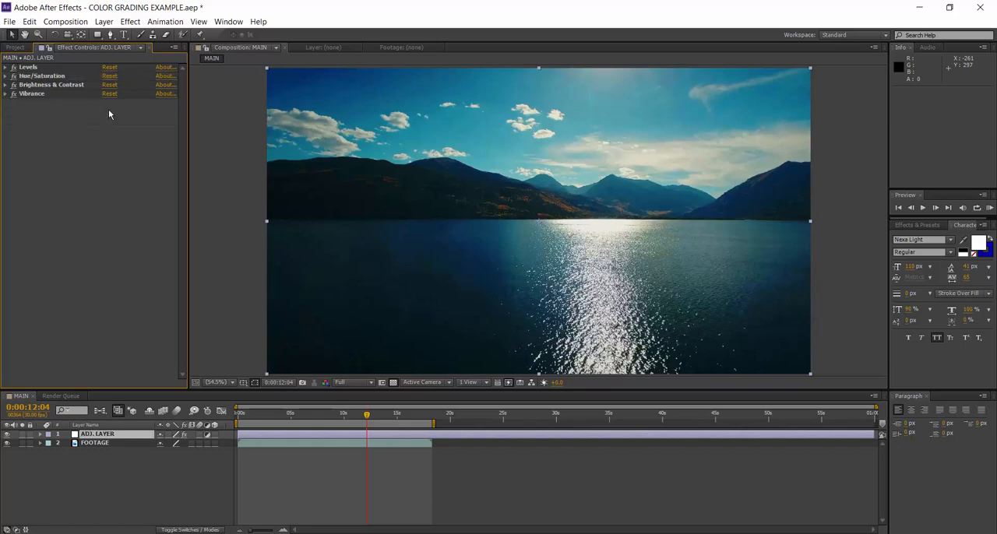
# - Add Magic Bullet MisFire Vignette as the fifth effect on the adjustment layer
pyautogui.click(130, 21)
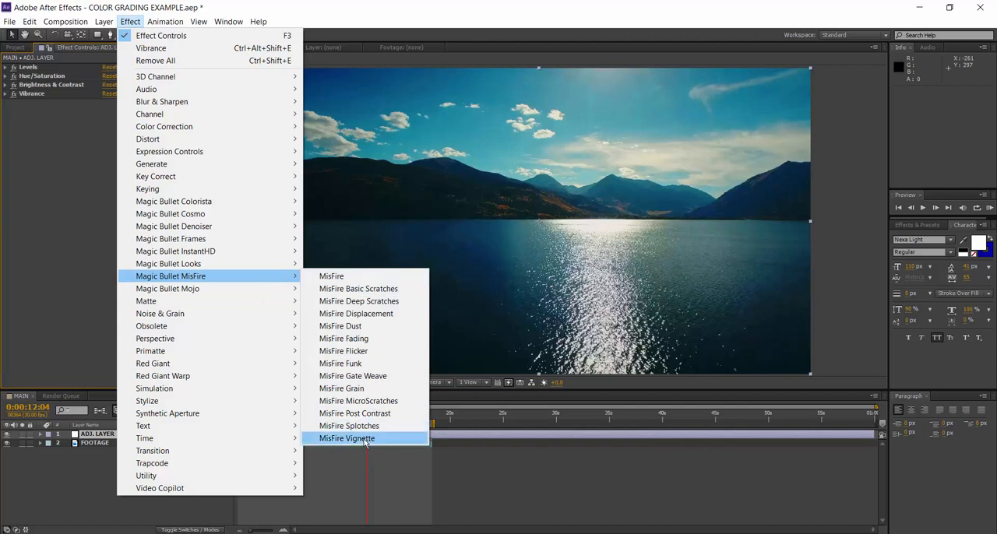
pyautogui.click(346, 438)
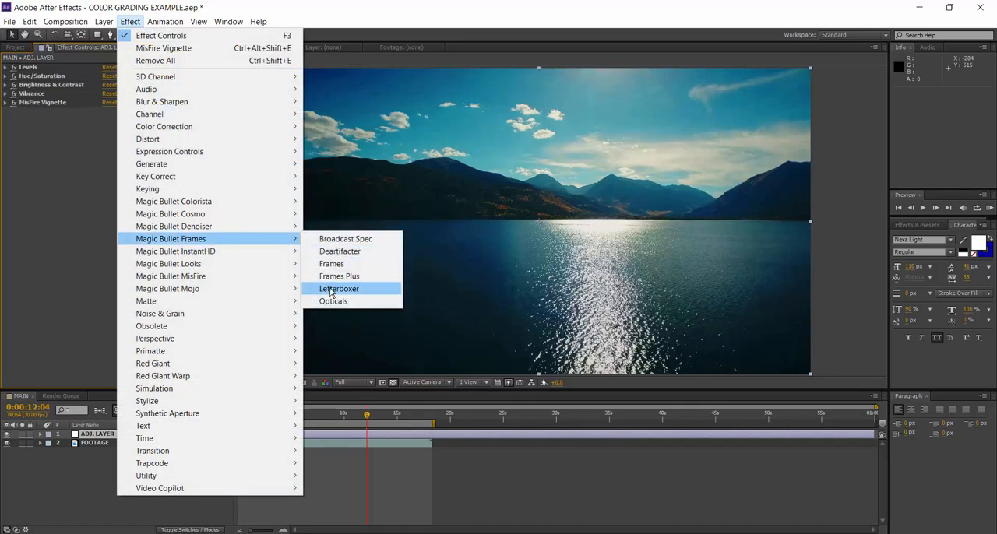
# - Add Magic Bullet Letterboxer with the 2.35:1 (Anamorphic) preset
pyautogui.click(338, 288)
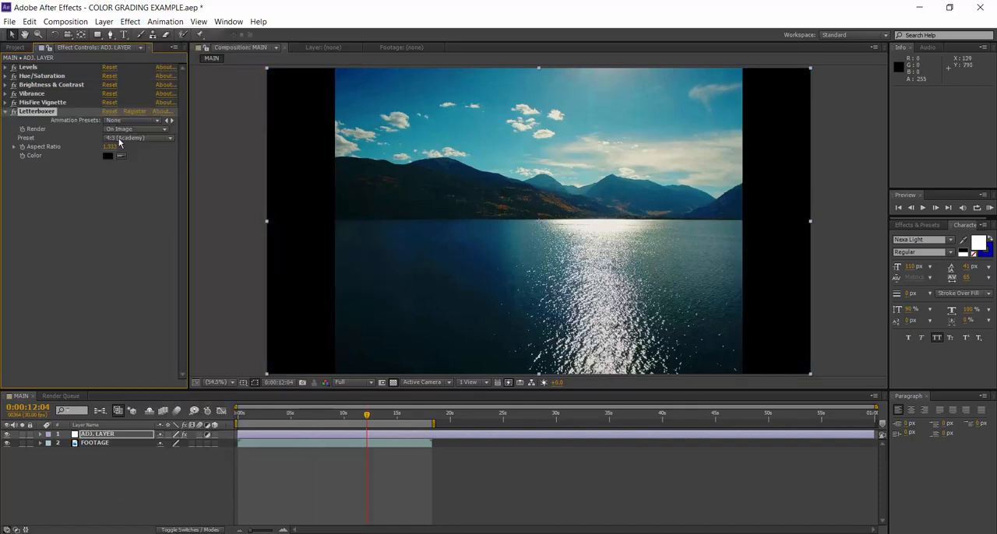
pyautogui.click(139, 138)
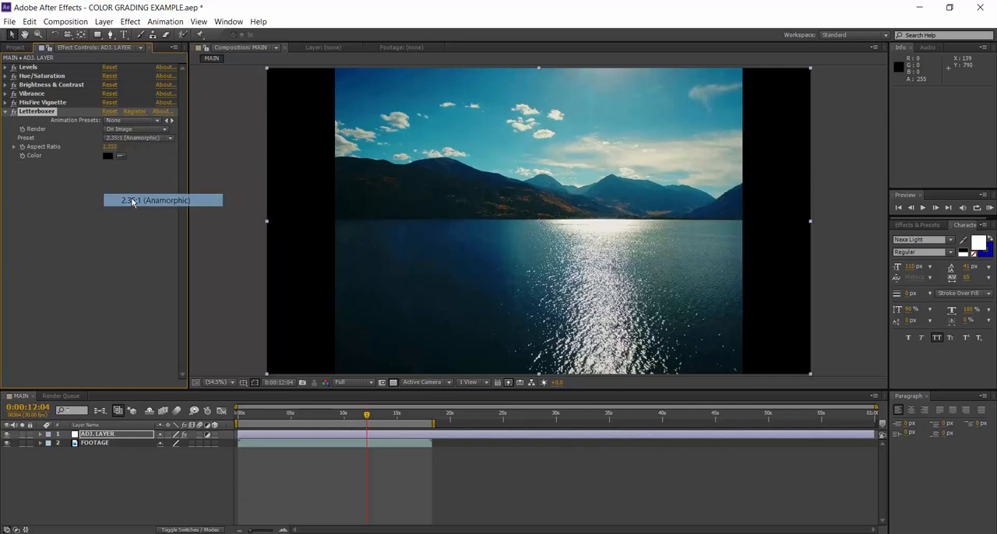
pyautogui.click(155, 201)
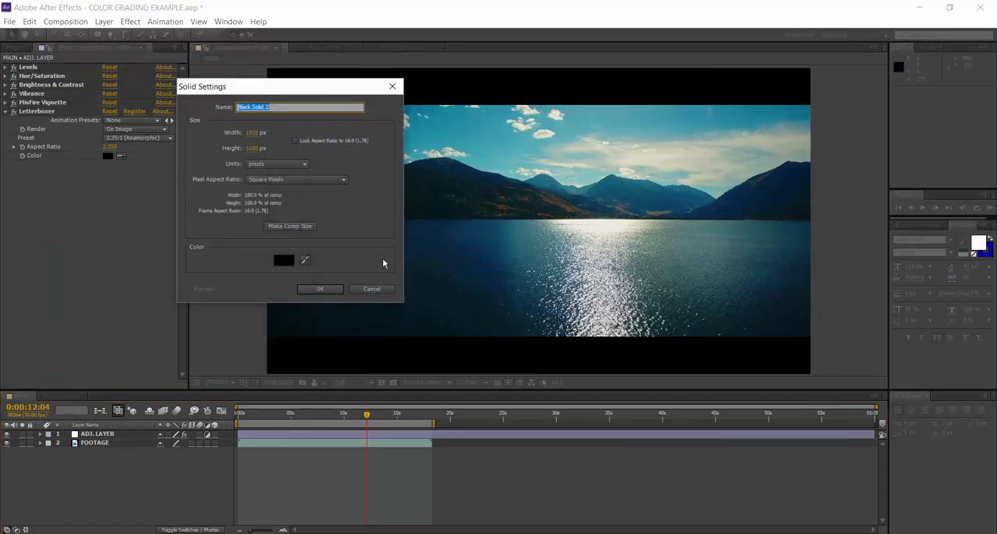
# - Create a composition-size black solid and move it up to cover the top letterbox bar
pyautogui.click(320, 289)
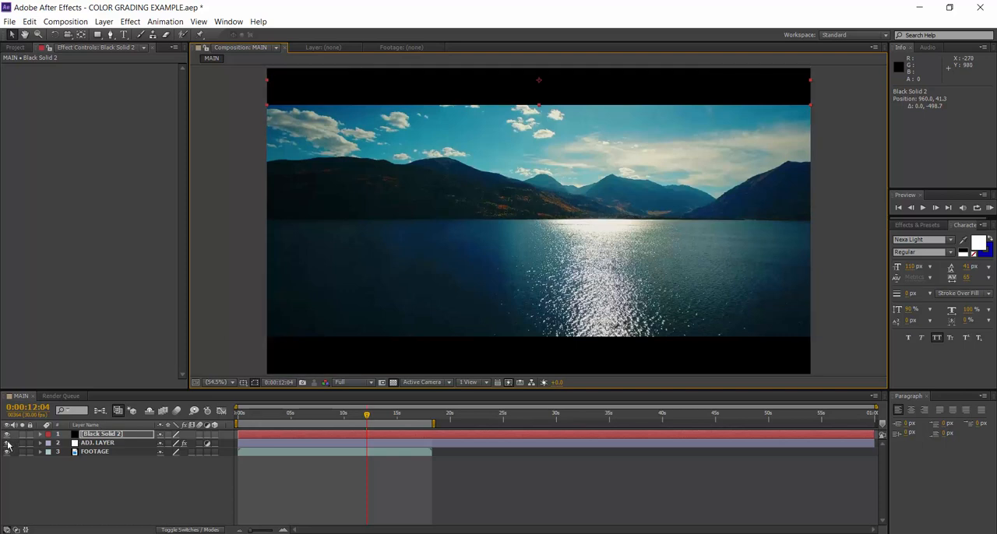
pyautogui.click(8, 444)
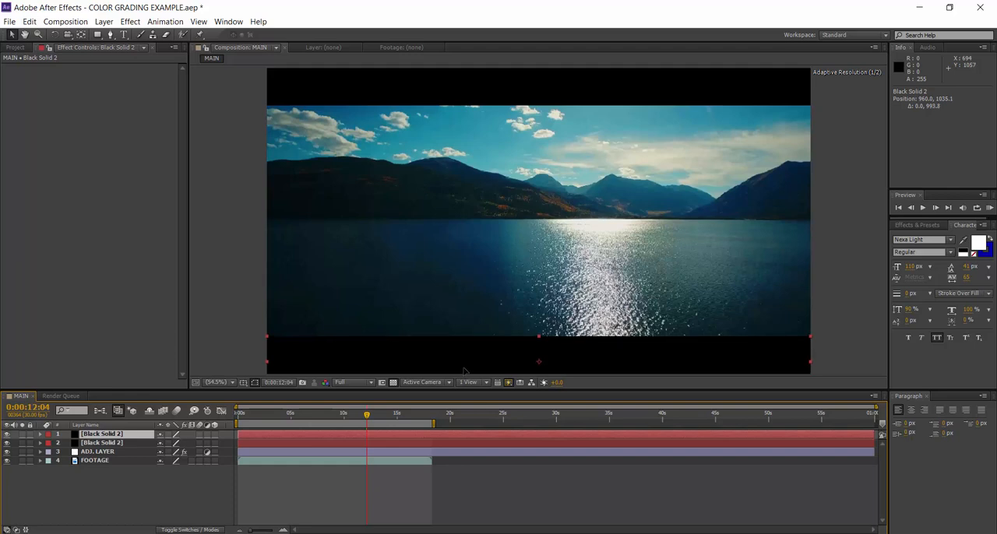
# - Place the duplicated black solid along the bottom edge so both letterbox bars frame the shot
pyautogui.doubleClick(102, 433)
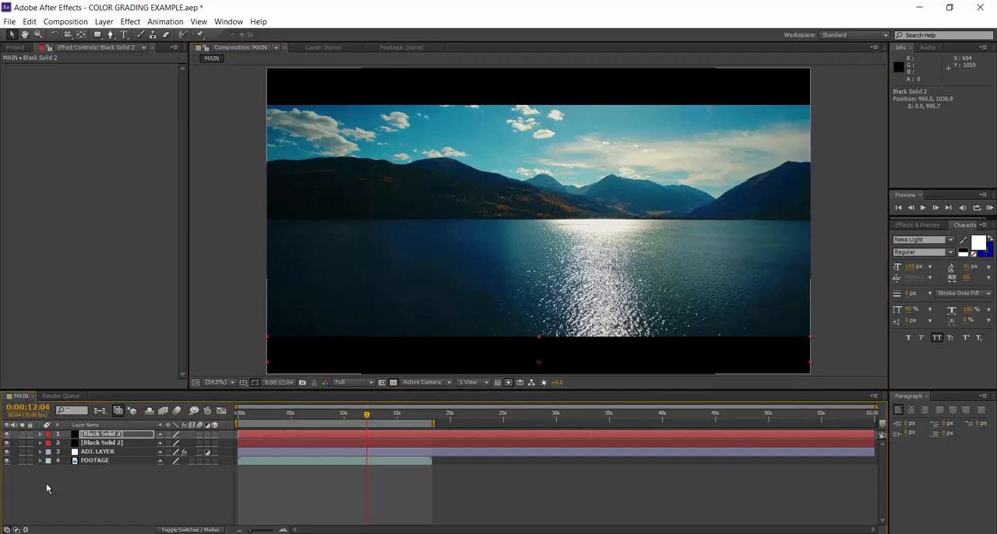
pyautogui.click(7, 434)
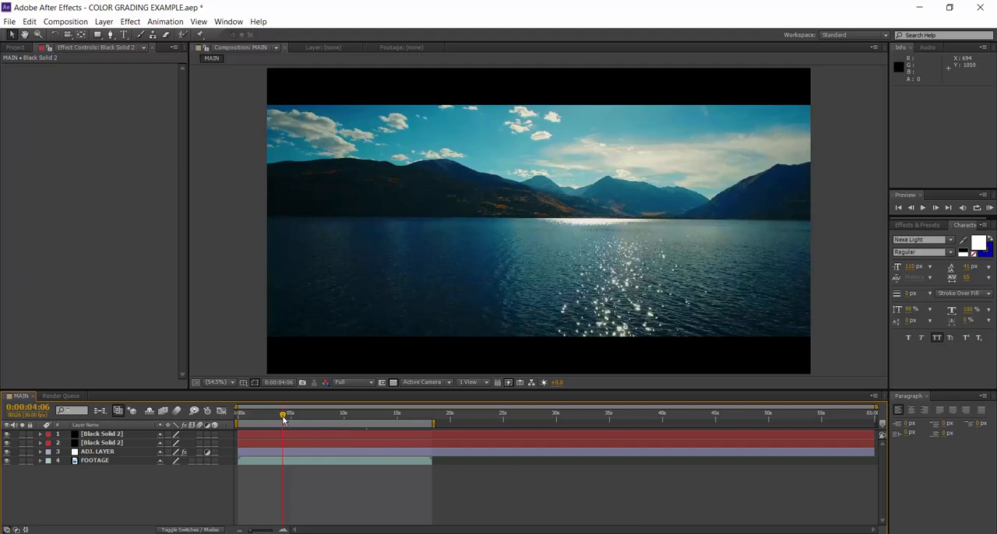
pyautogui.click(98, 452)
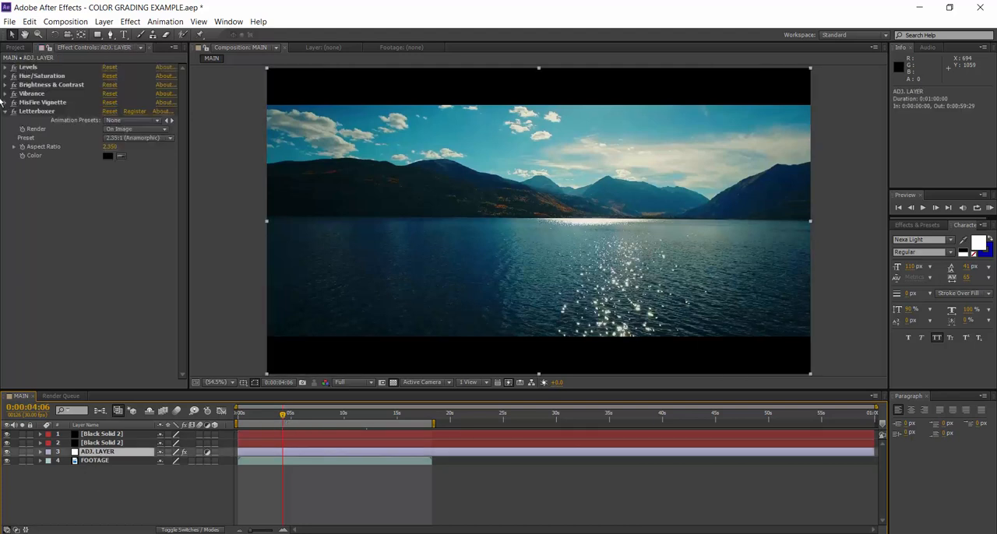
pyautogui.click(6, 110)
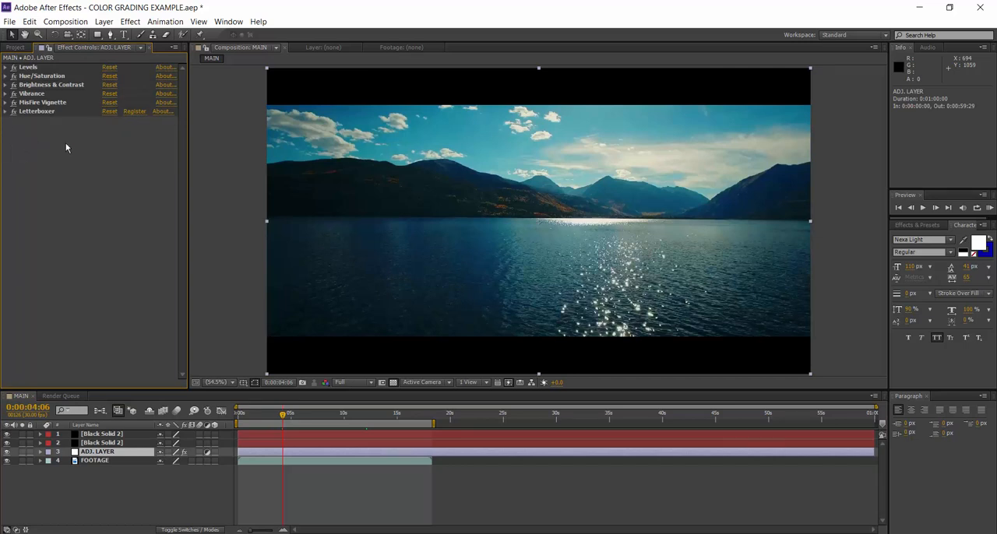
pyautogui.click(50, 84)
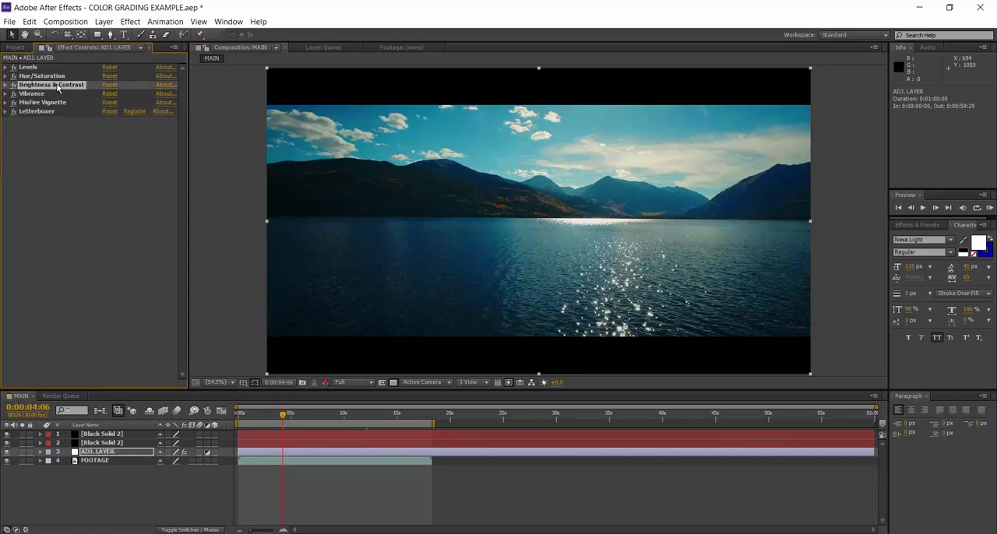
pyautogui.click(28, 67)
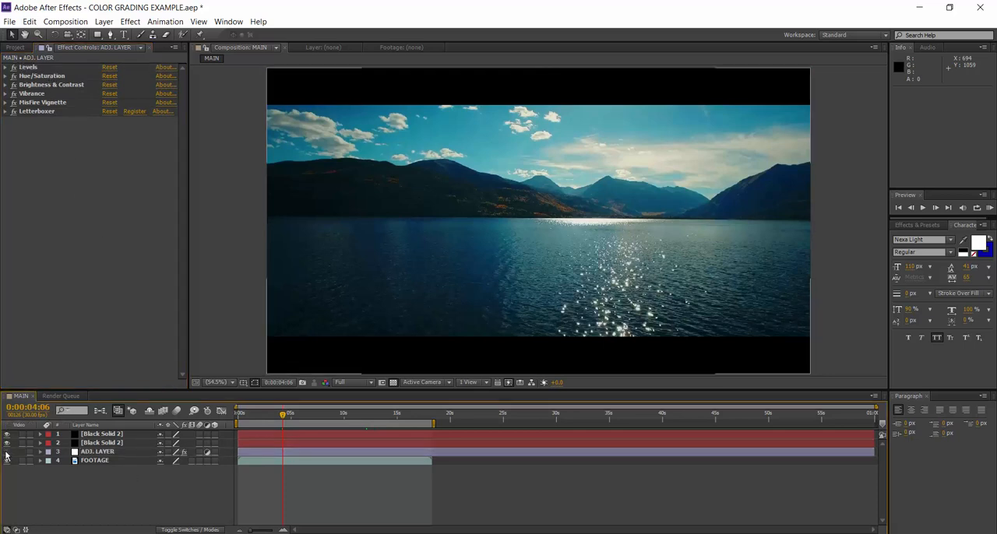
pyautogui.click(7, 452)
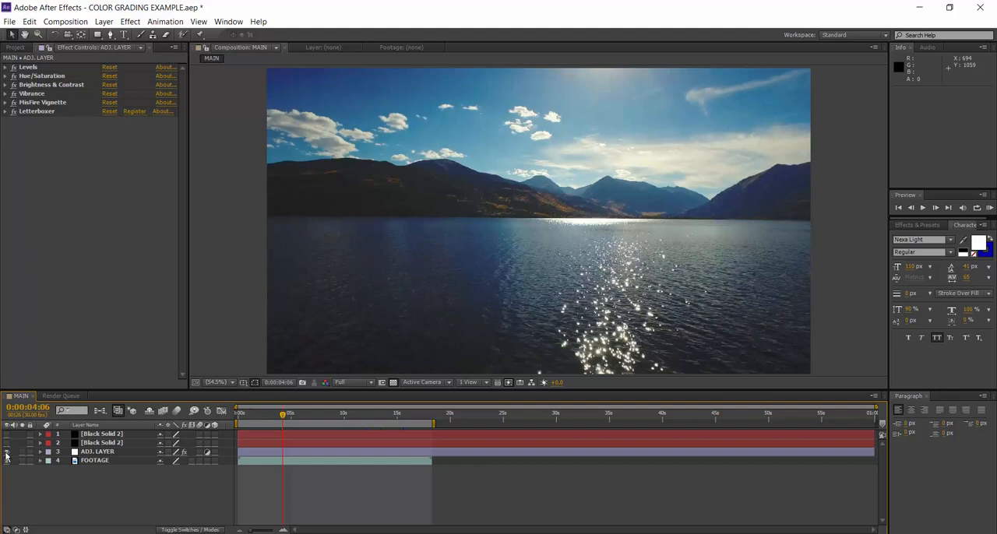
pyautogui.click(7, 452)
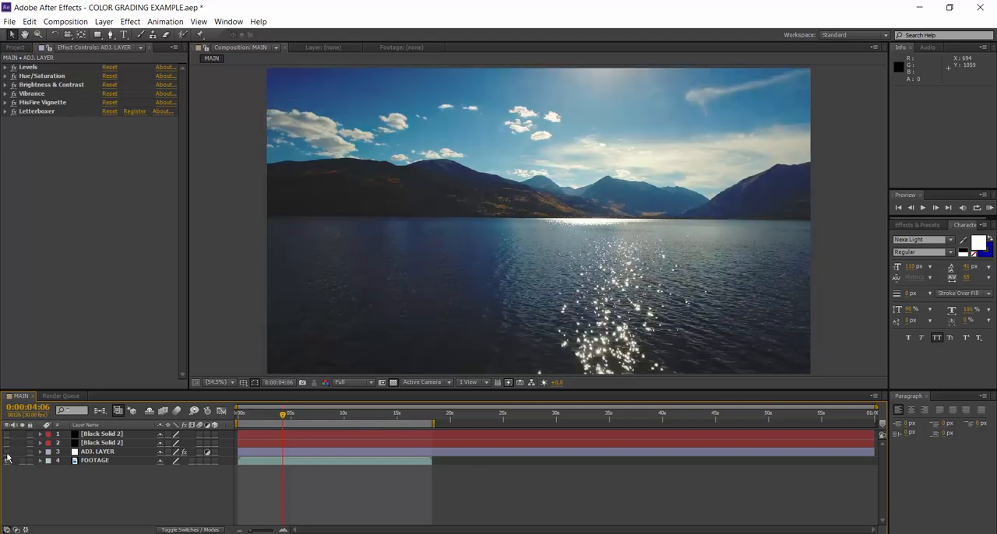
pyautogui.click(8, 453)
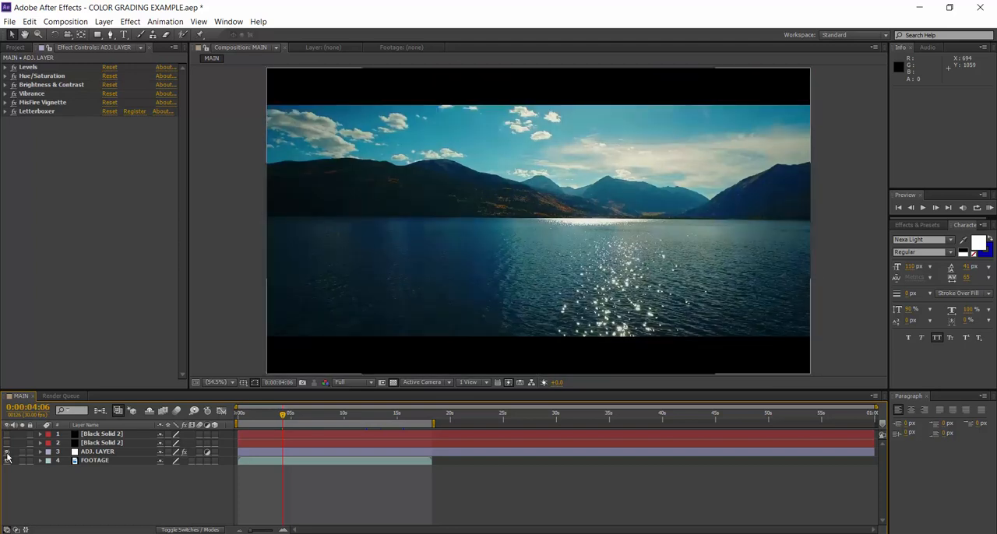